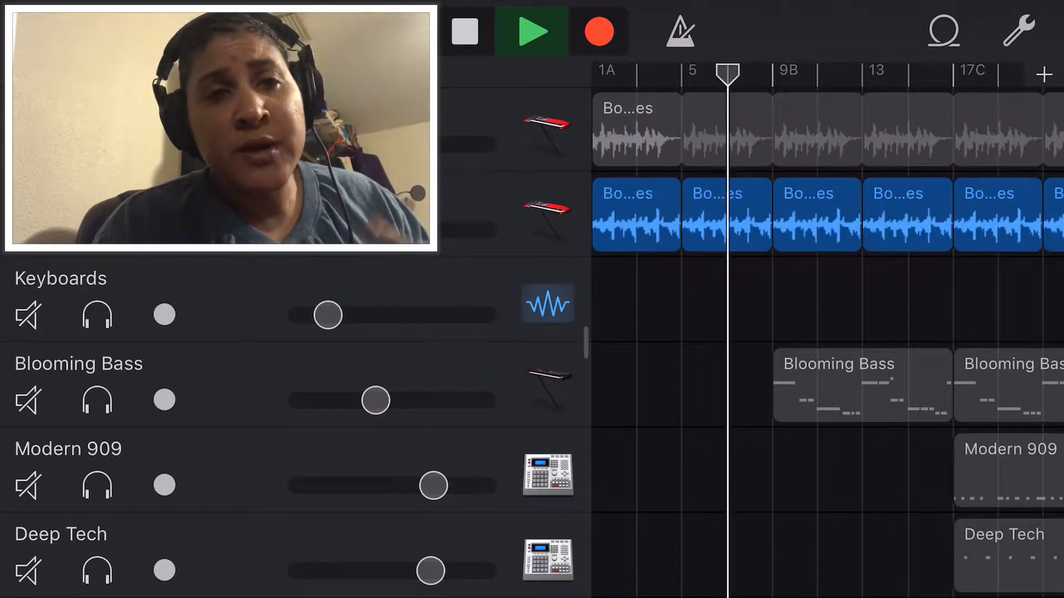
Set the Boss Level Chimes region to Transposition -6 semitones, Speed 1/4x, Reverse on.
click(817, 215)
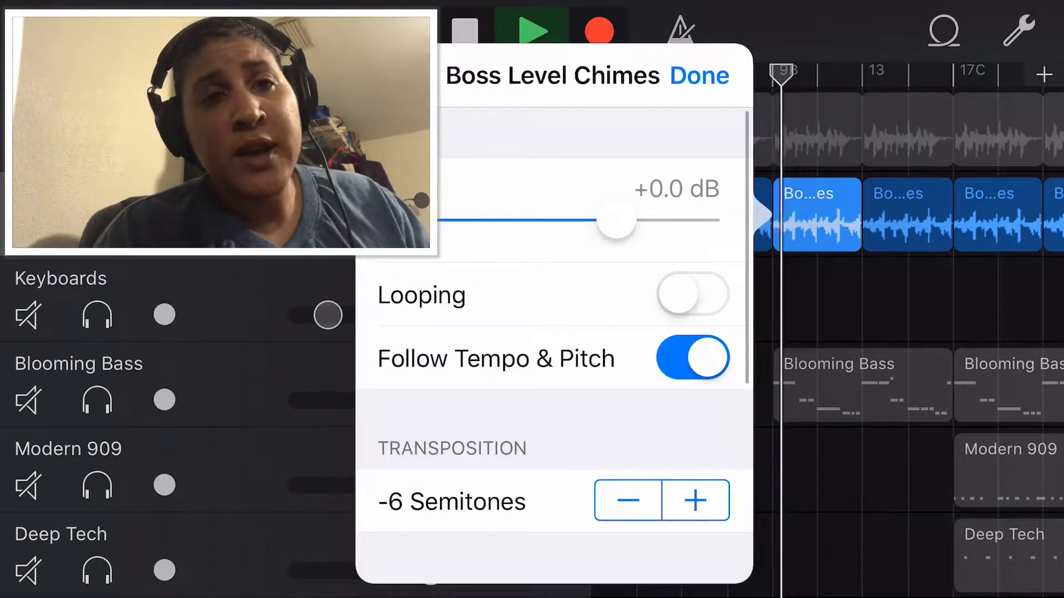
scroll(down, 3)
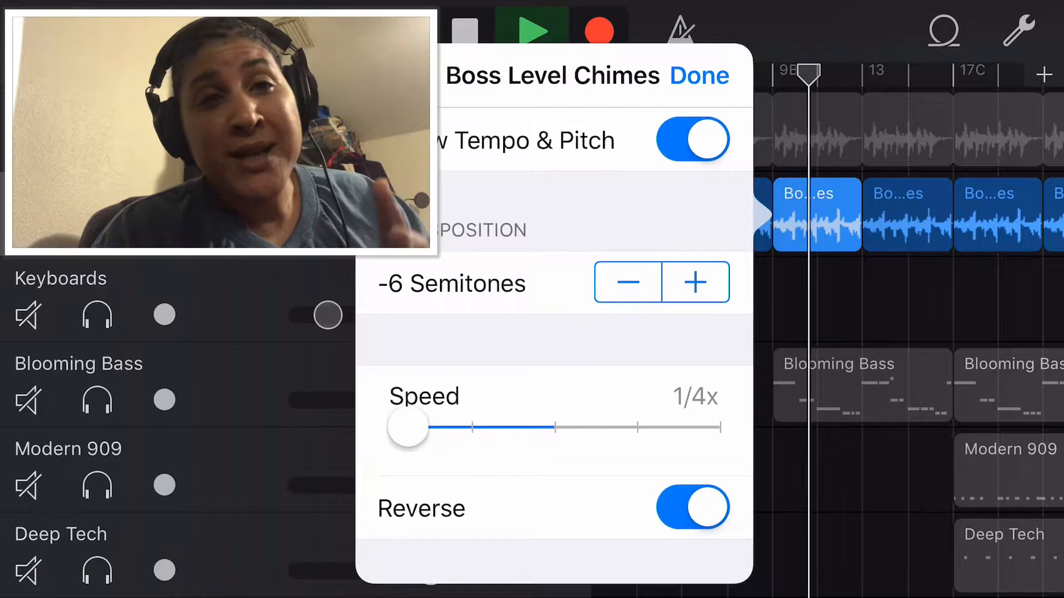
click(699, 76)
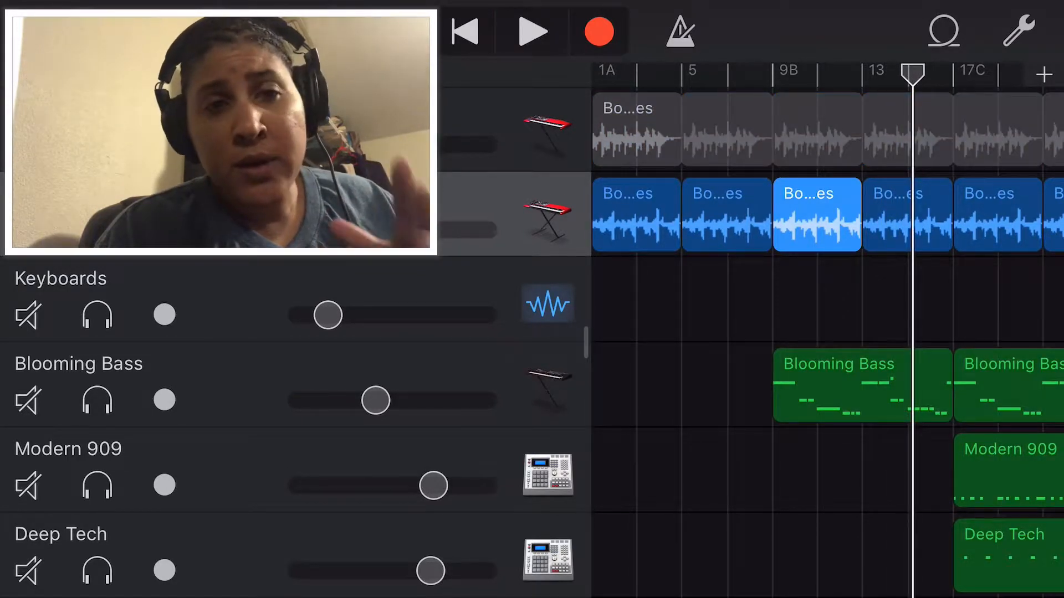
Set the six Keyboards regions, including Calm Keys, to -6 semitones at 1/4x speed, unreversed.
scroll(right, 3)
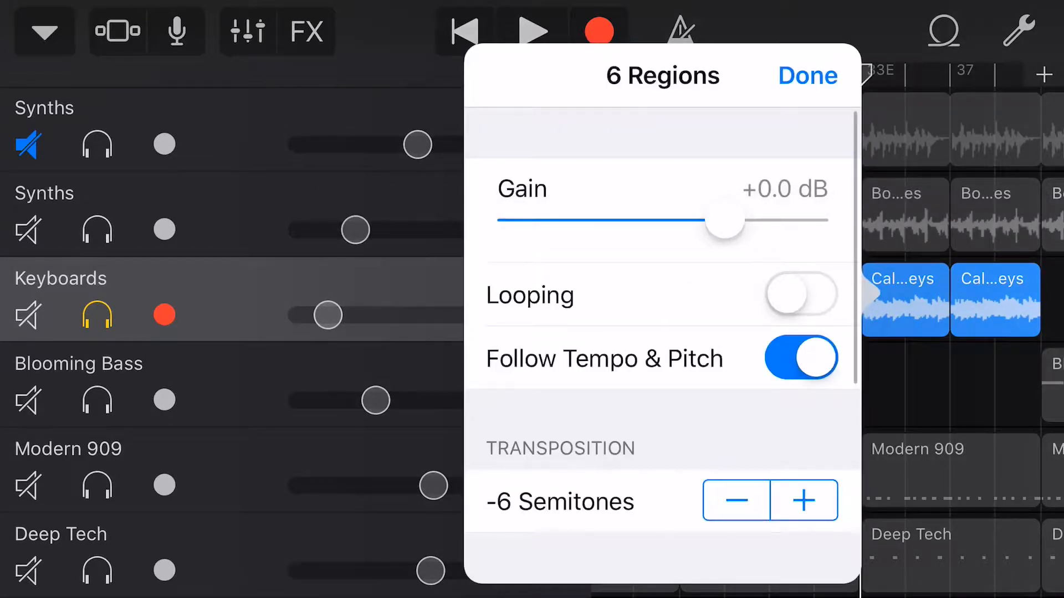
click(806, 75)
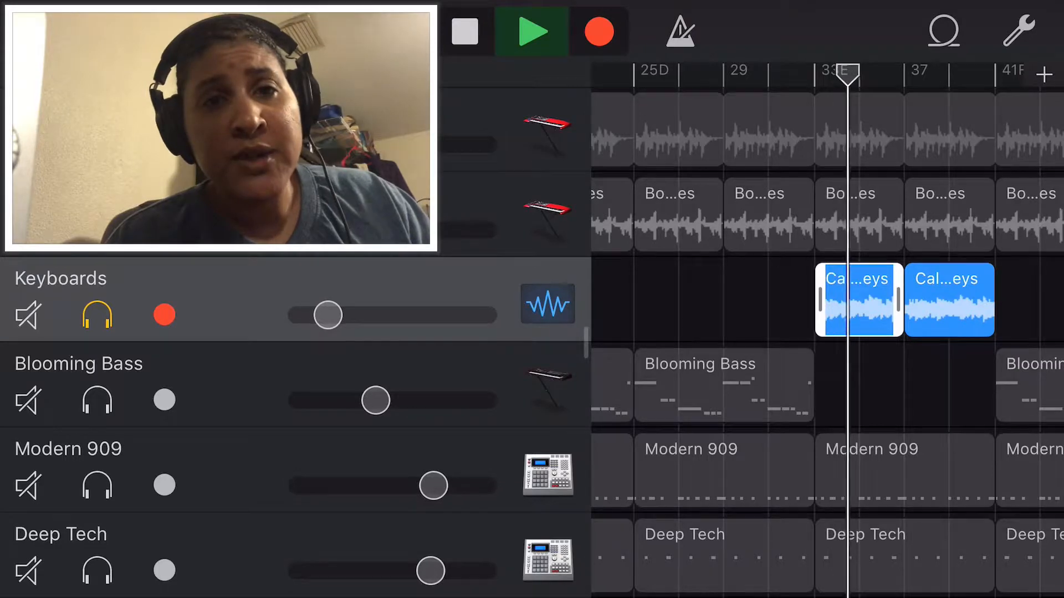
click(858, 300)
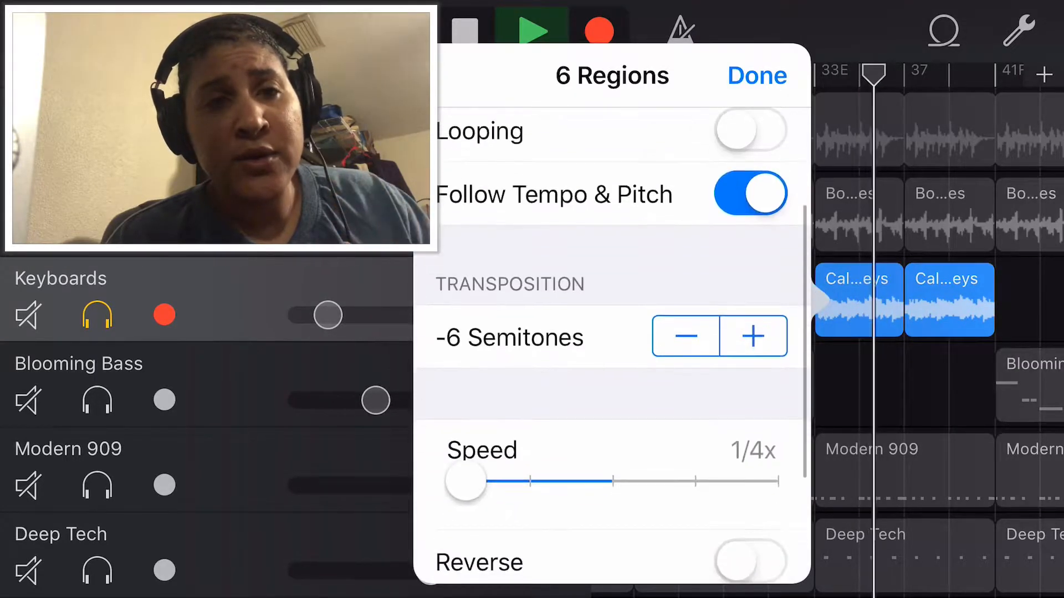
scroll(down, 3)
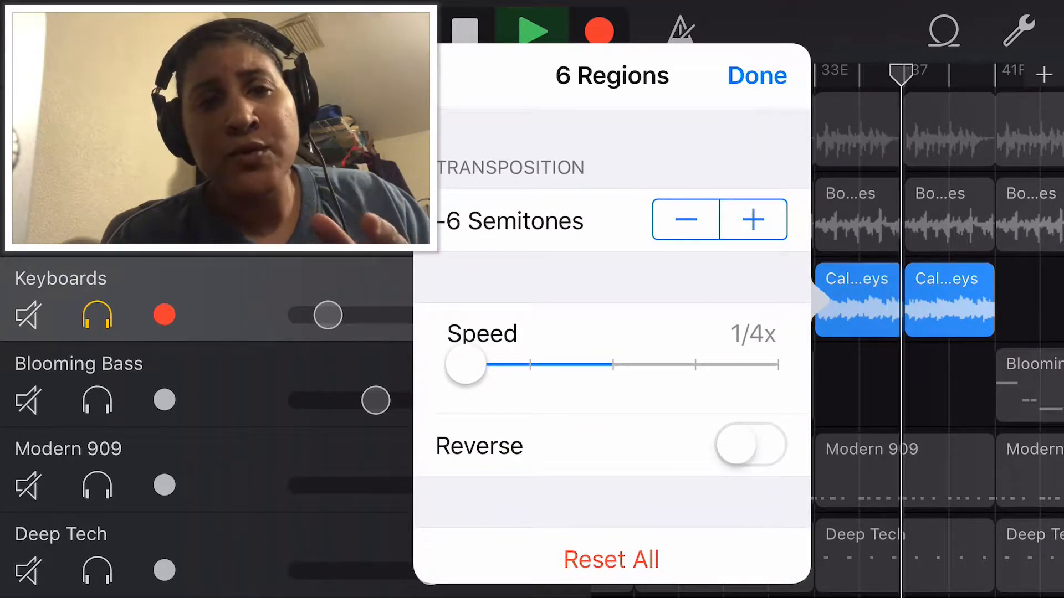
click(756, 76)
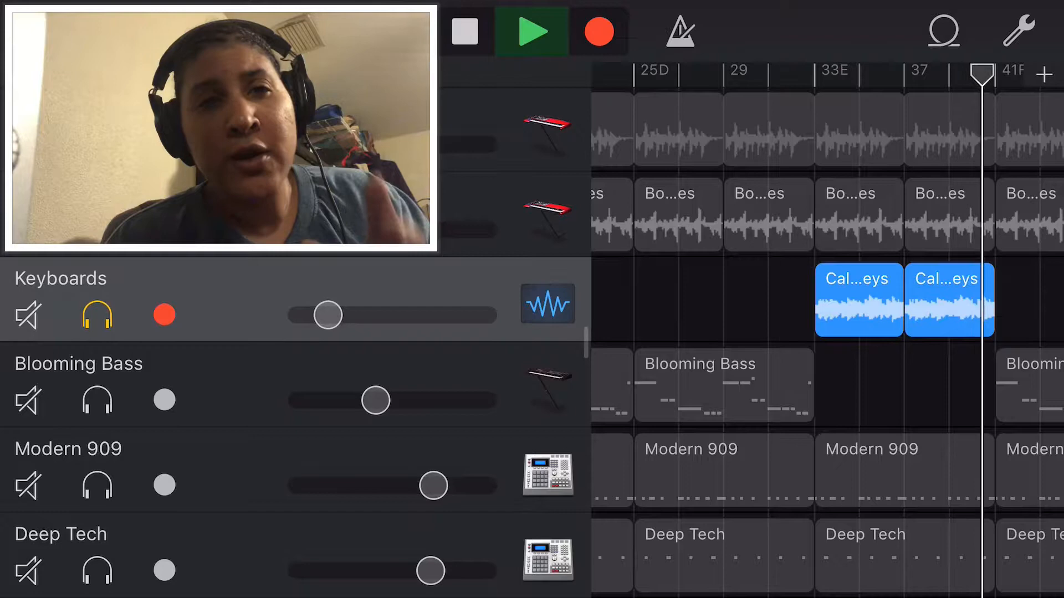
click(465, 31)
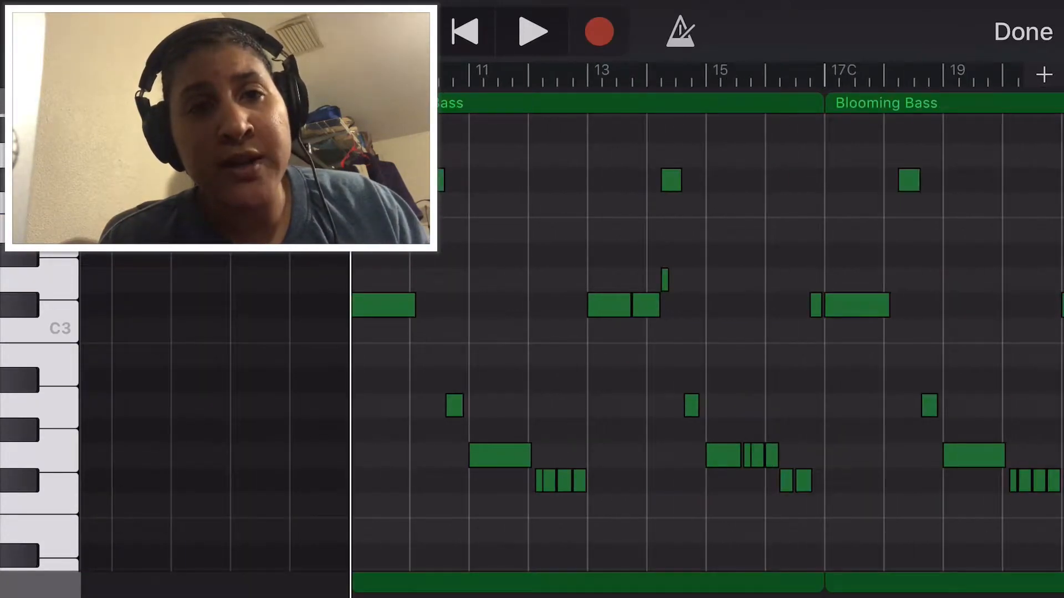
click(535, 31)
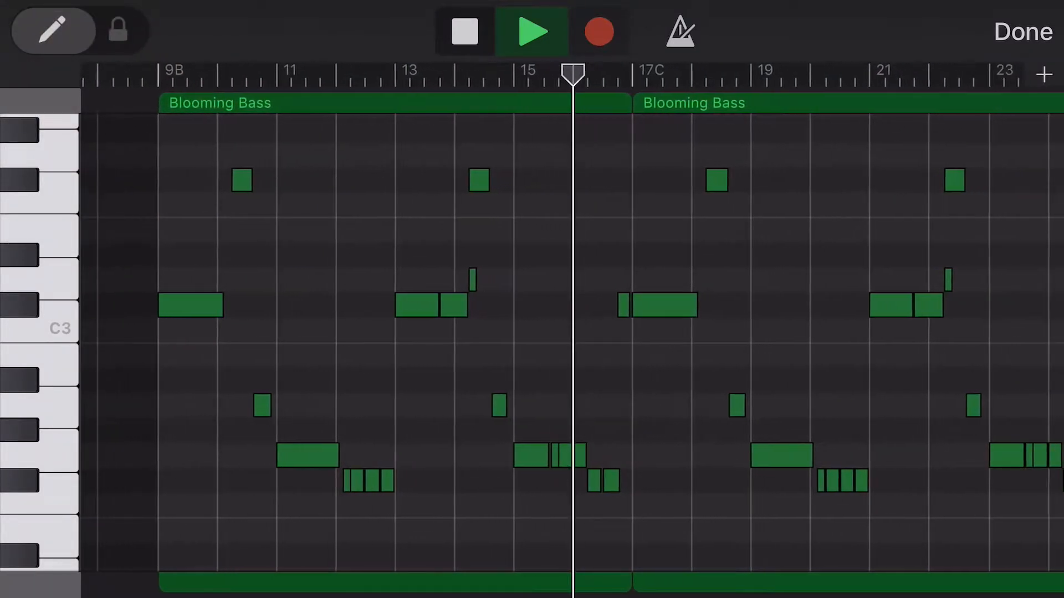
click(1022, 31)
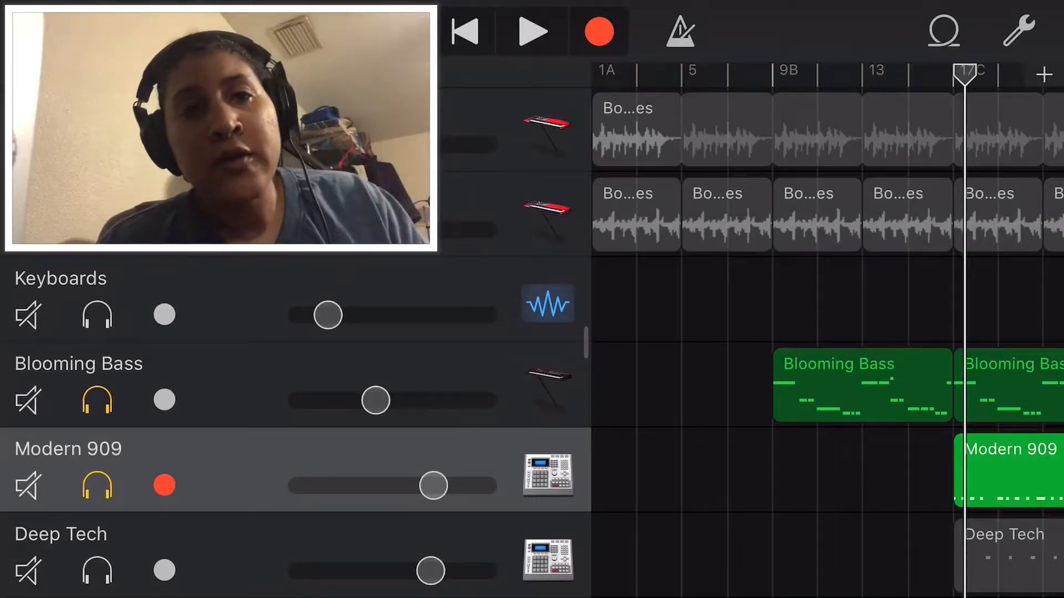
click(533, 31)
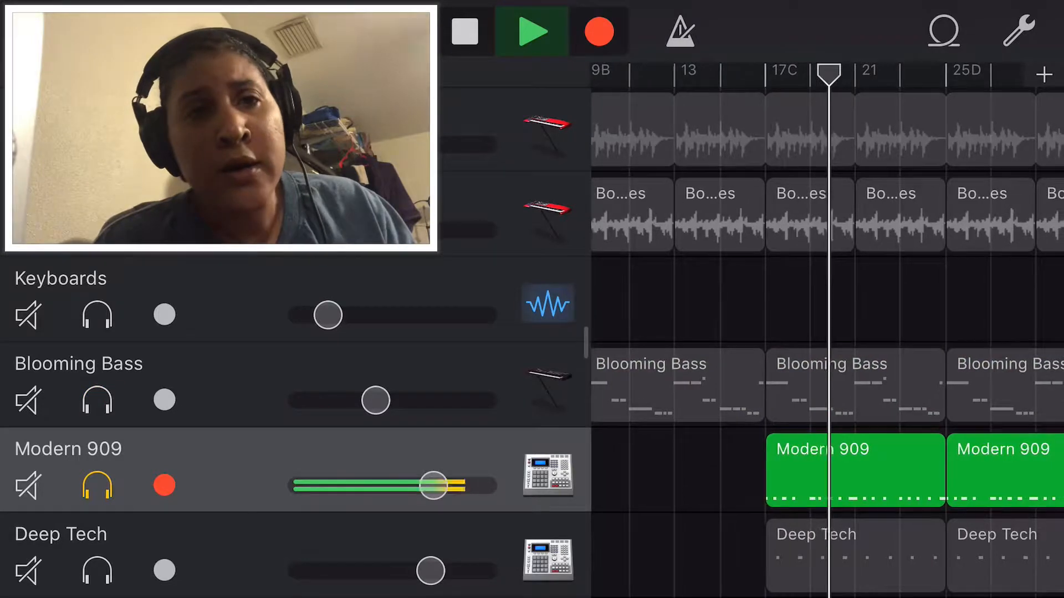
scroll(right, 3)
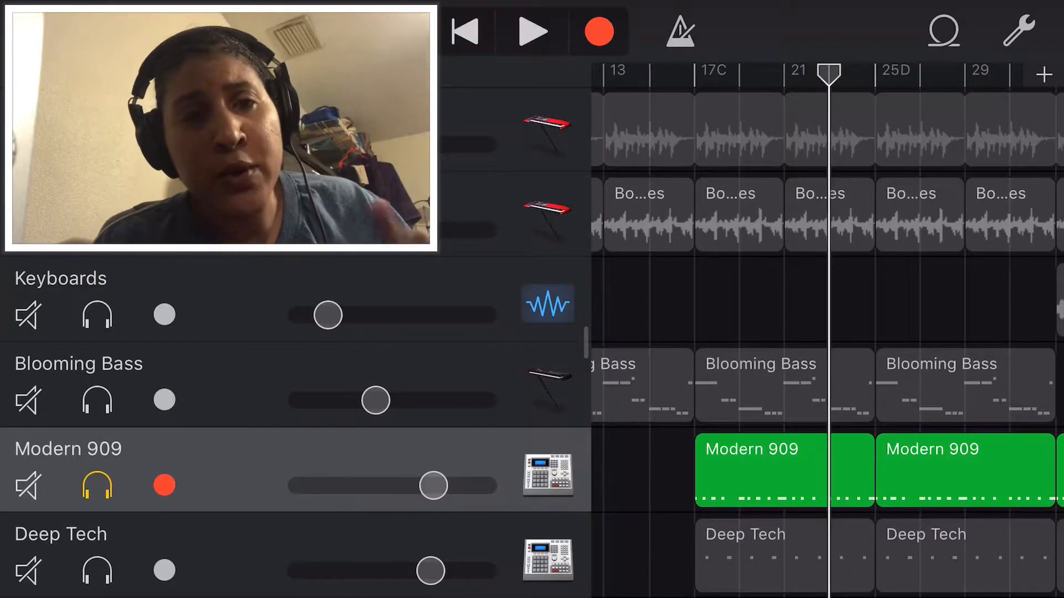
scroll(down, 3)
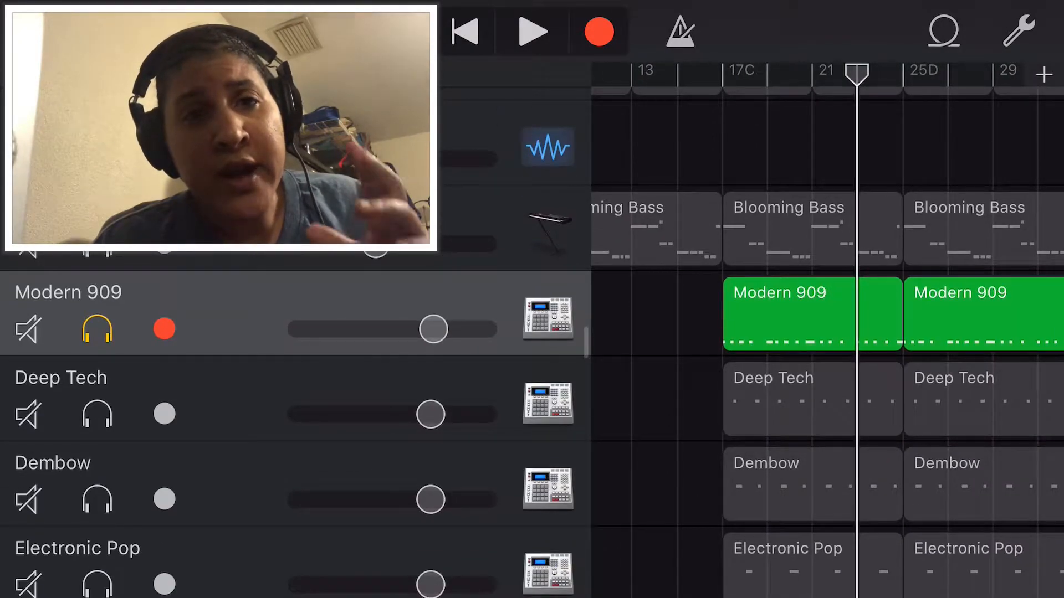
click(97, 414)
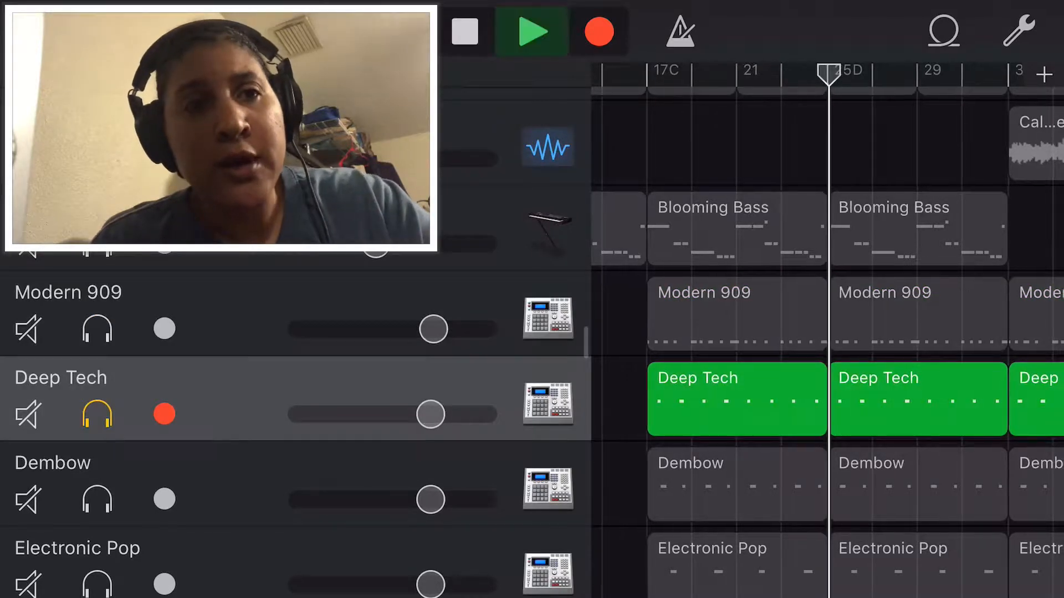
scroll(right, 3)
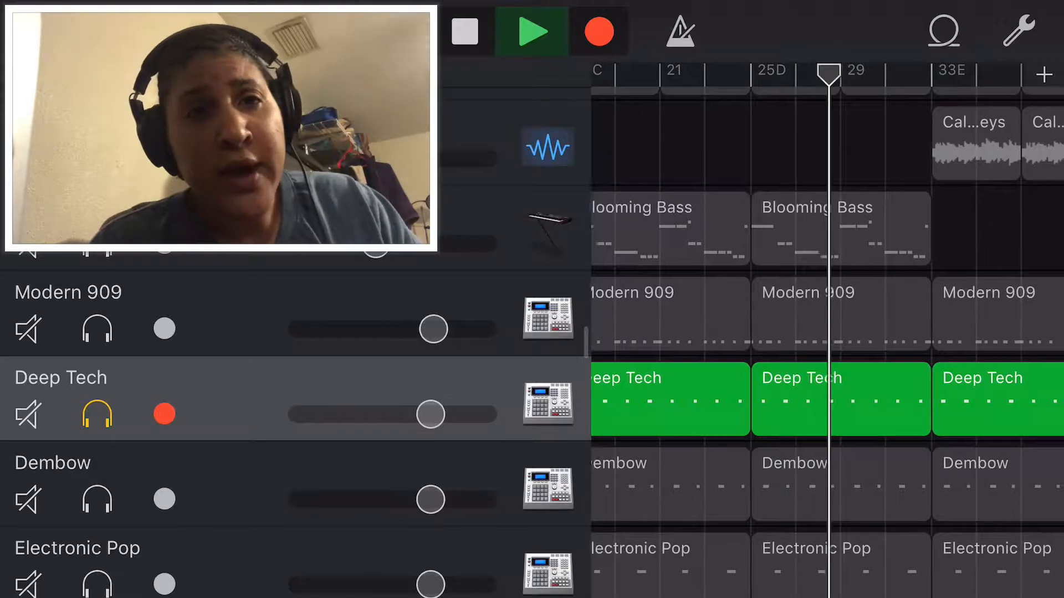
scroll(right, 3)
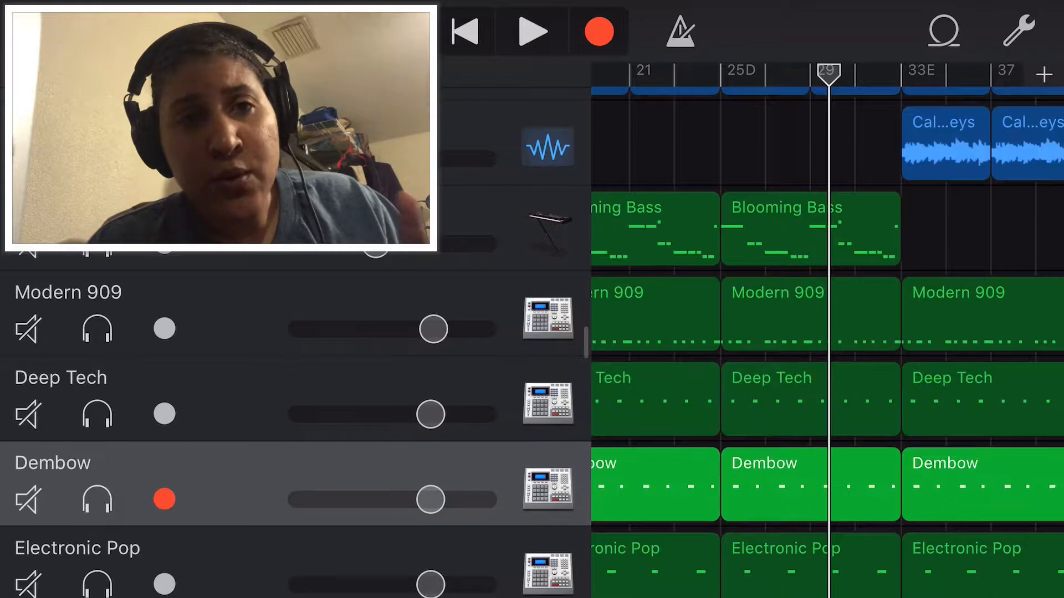
click(97, 500)
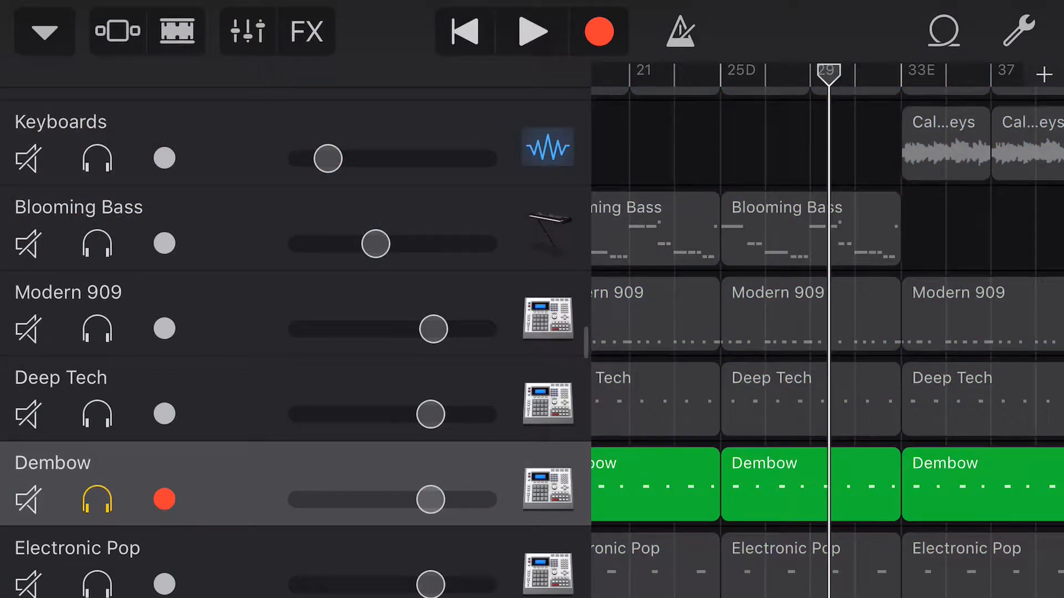
click(532, 31)
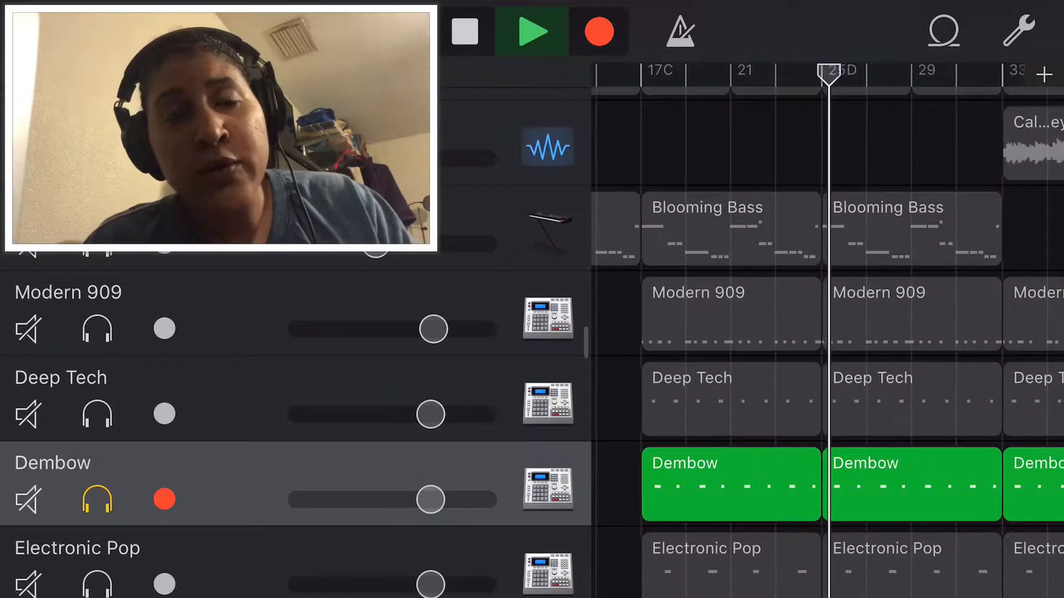
scroll(right, 3)
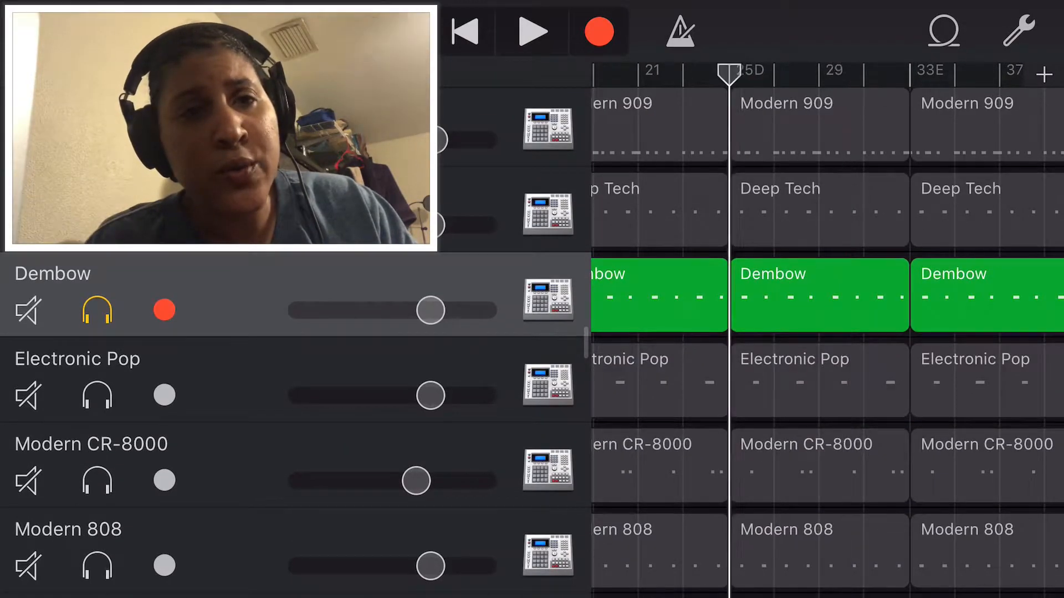
click(96, 395)
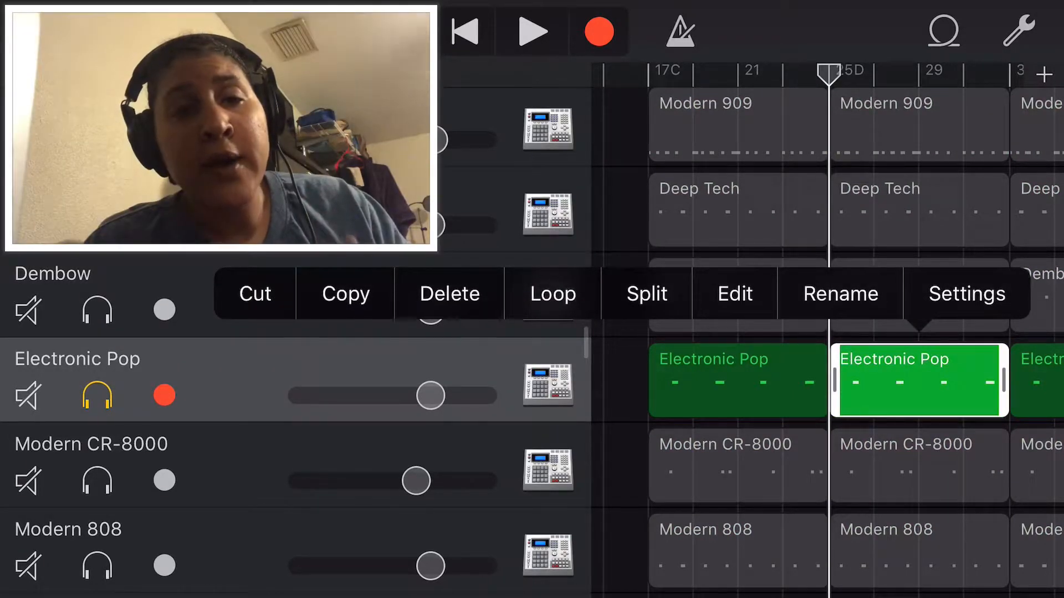
click(734, 293)
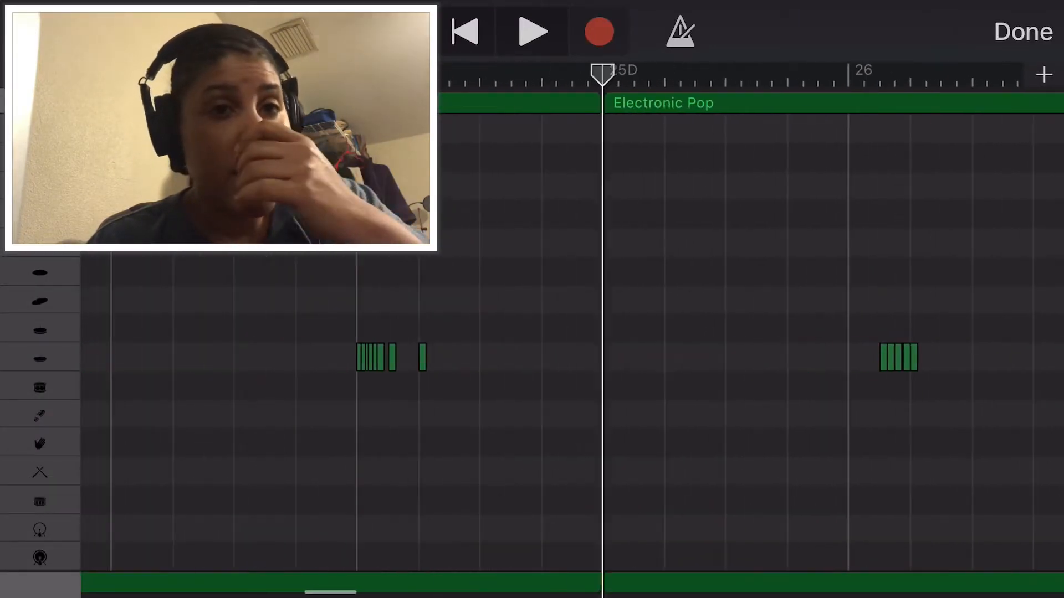
click(531, 31)
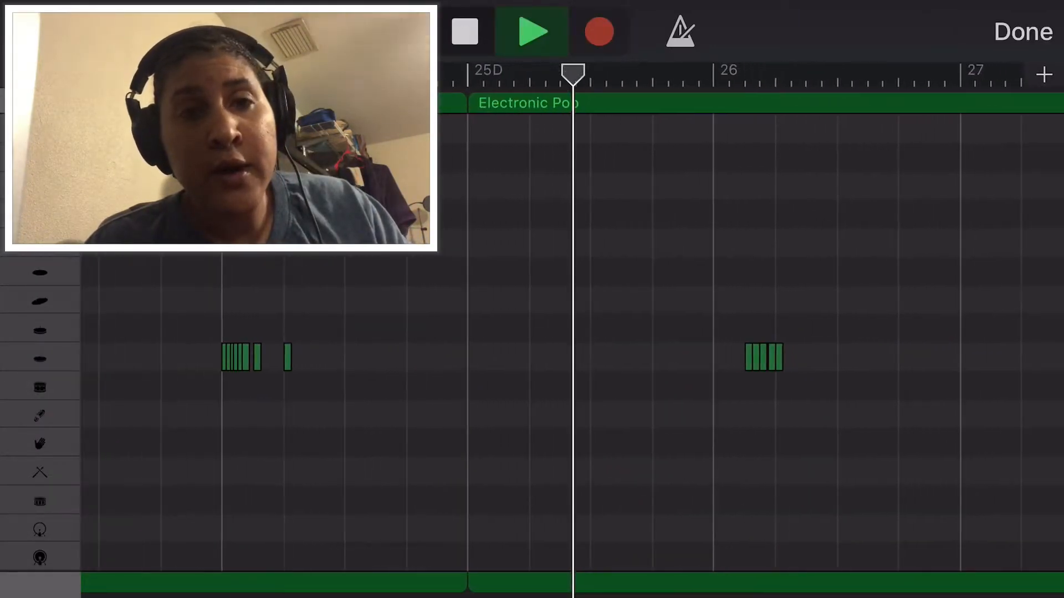
scroll(right, 3)
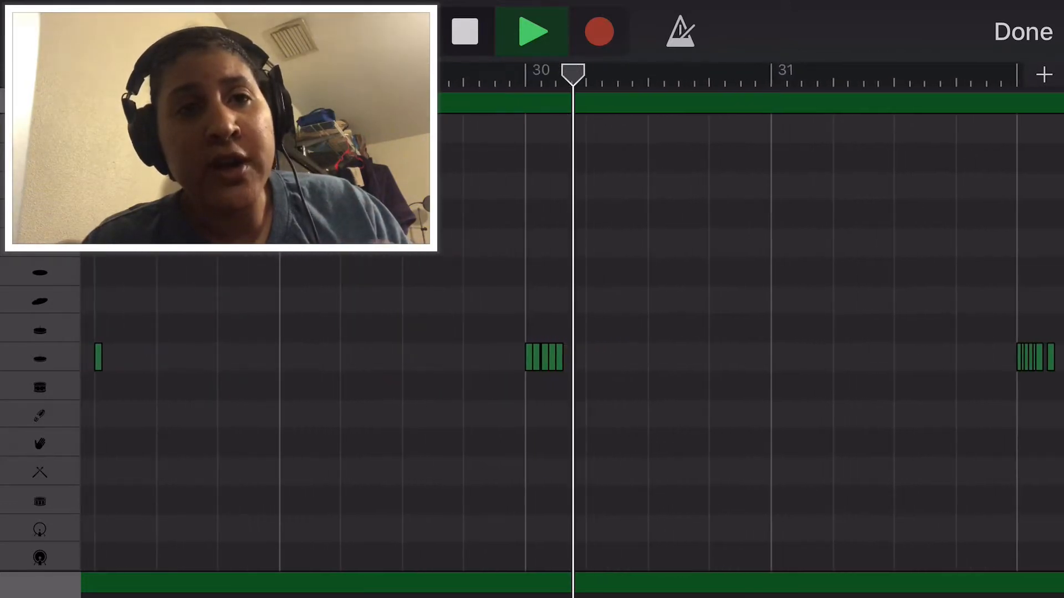
scroll(right, 3)
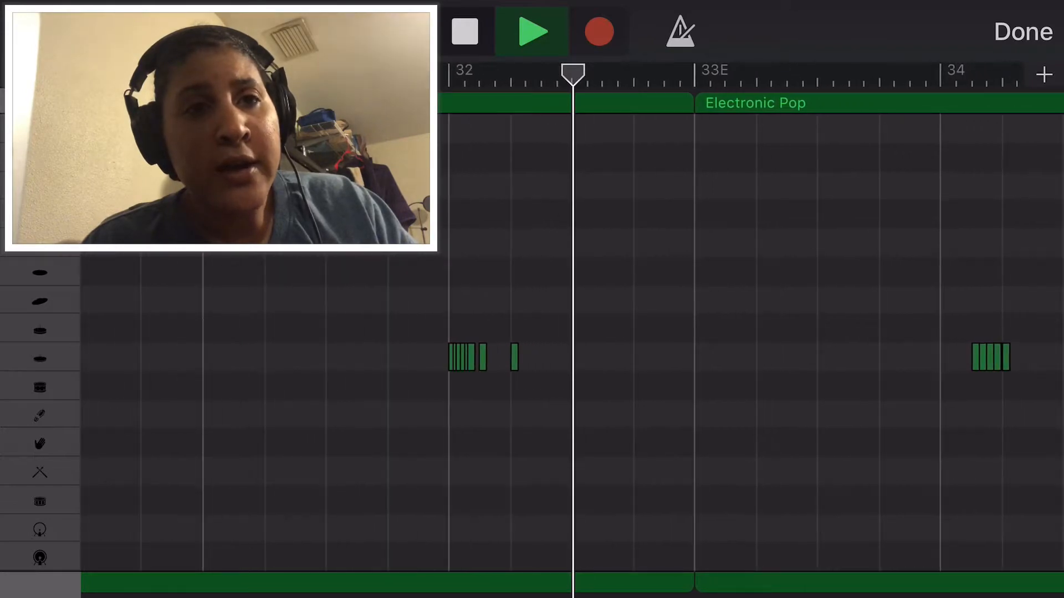
click(1020, 31)
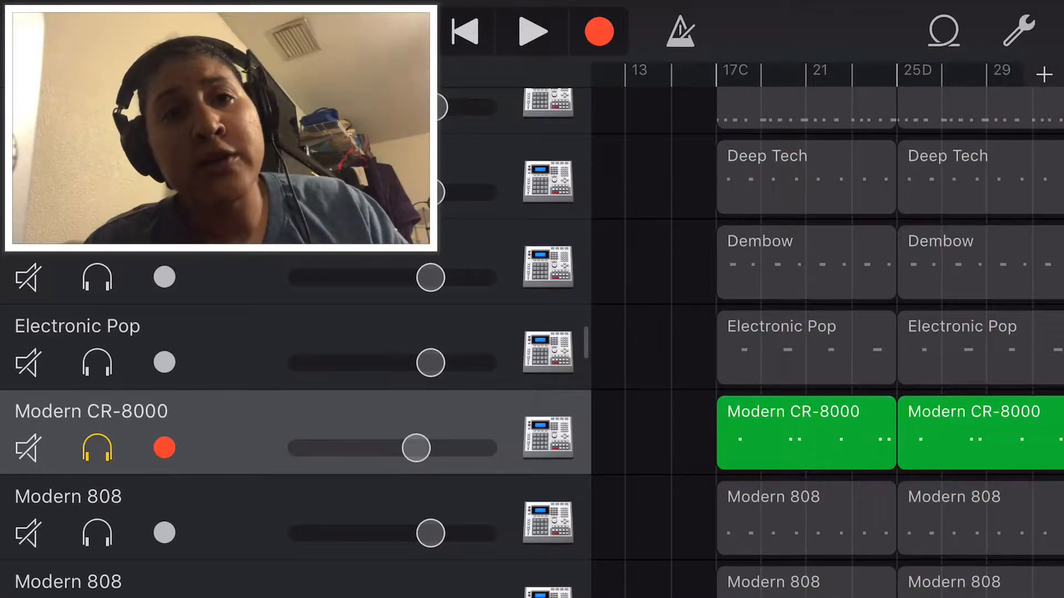
double_click(806, 432)
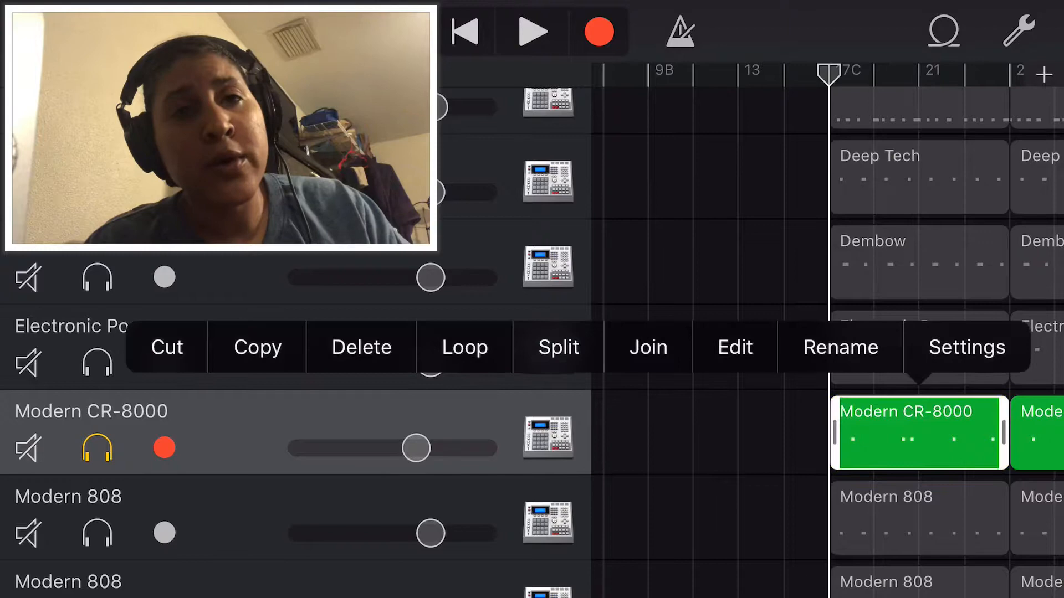
click(965, 347)
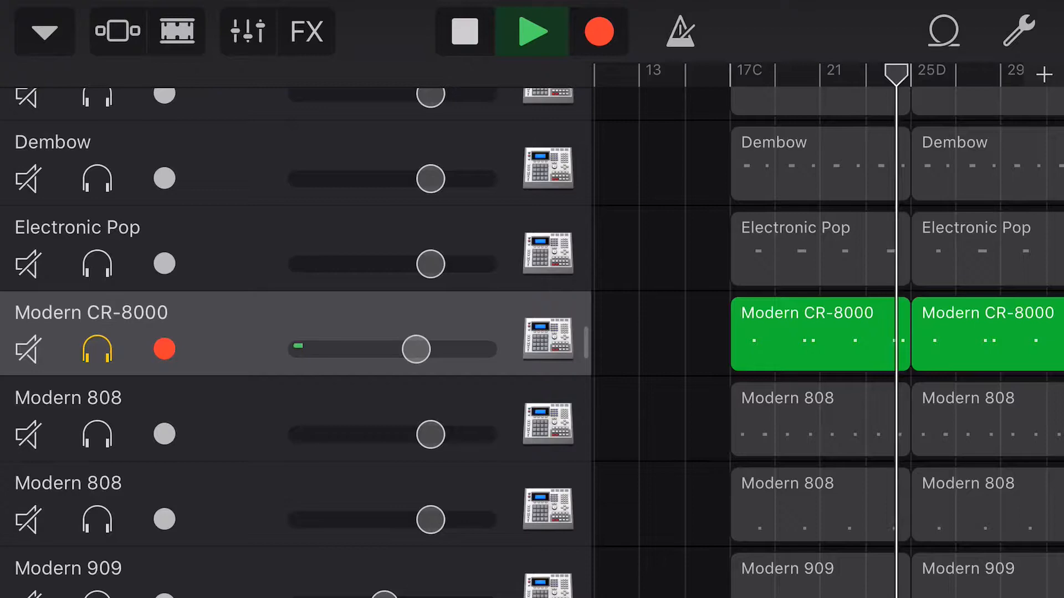
click(464, 31)
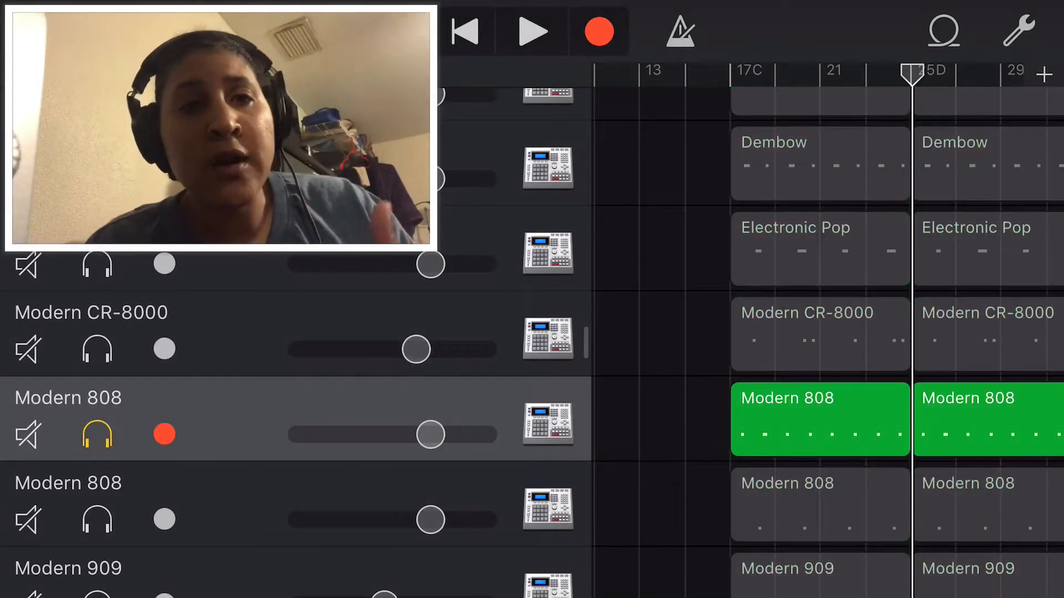
click(533, 31)
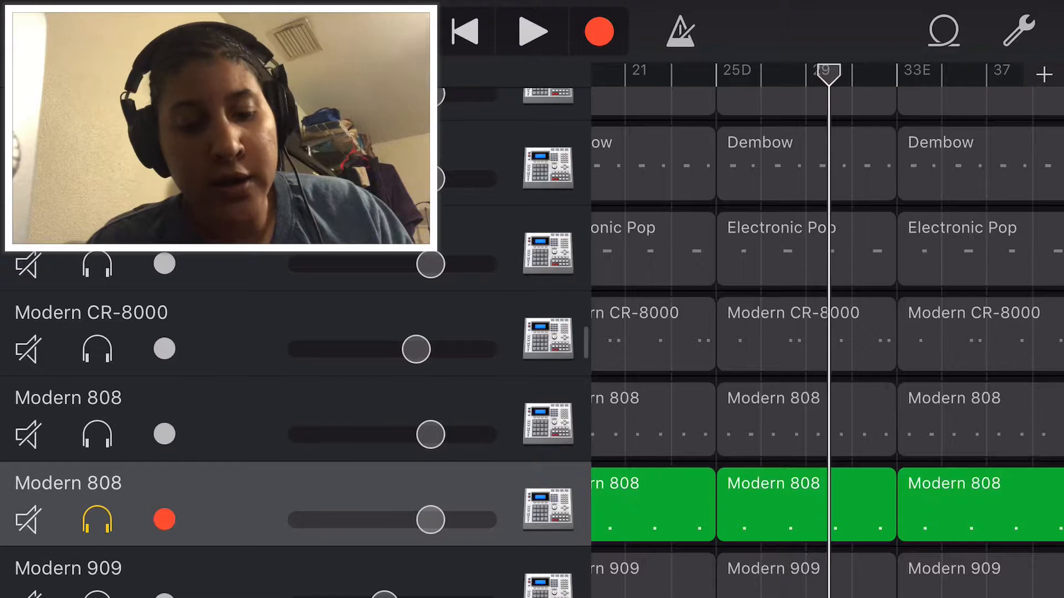
click(162, 520)
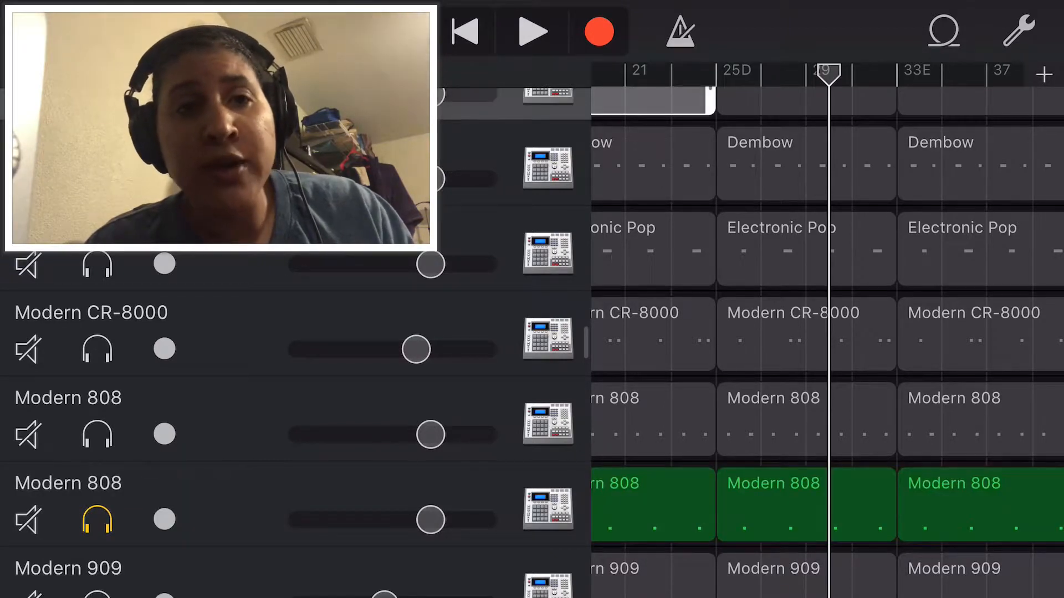
click(532, 31)
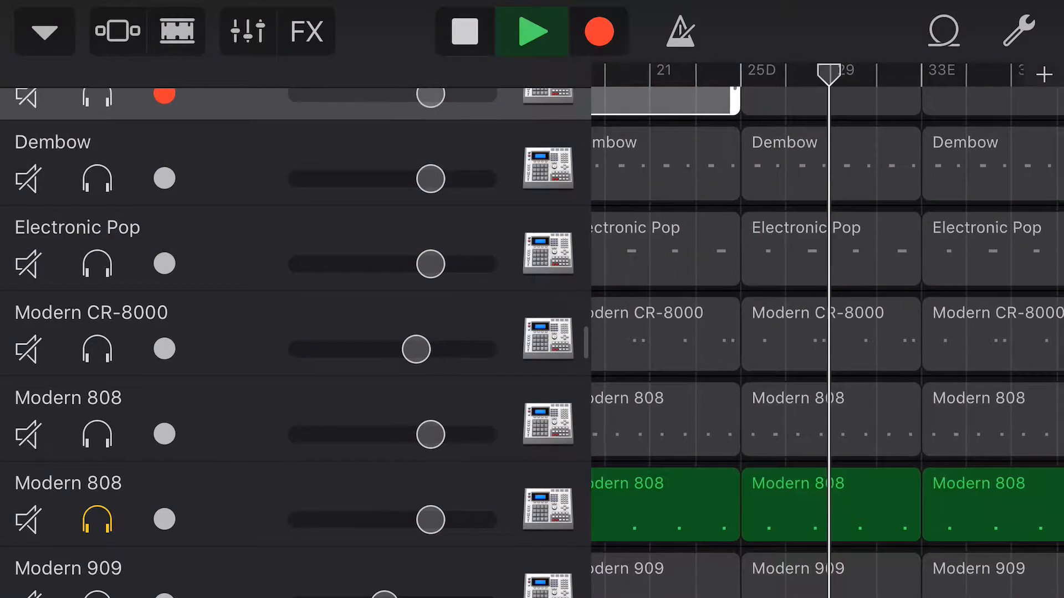
scroll(down, 3)
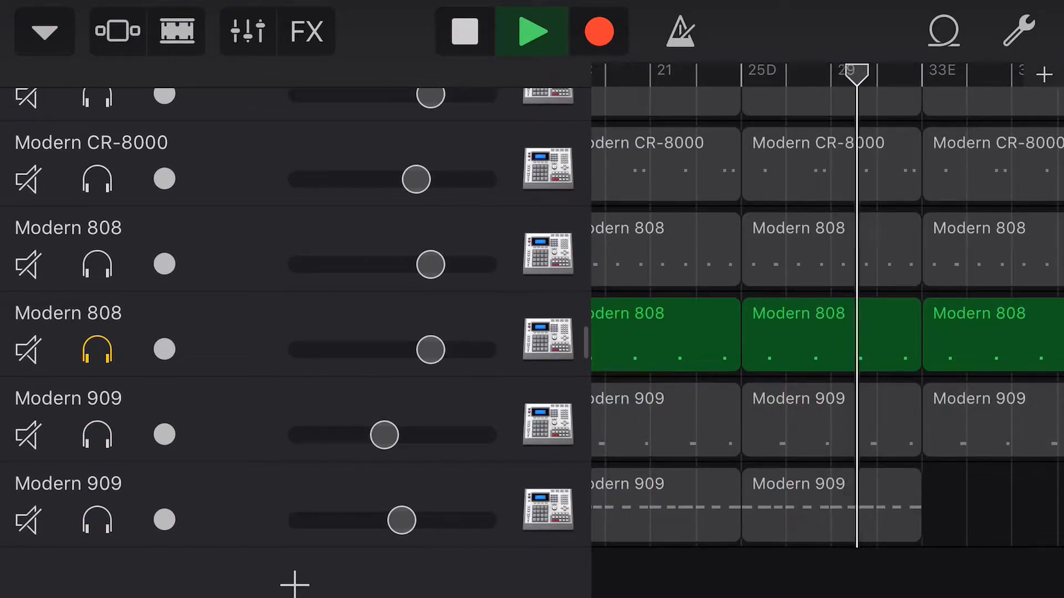
click(464, 32)
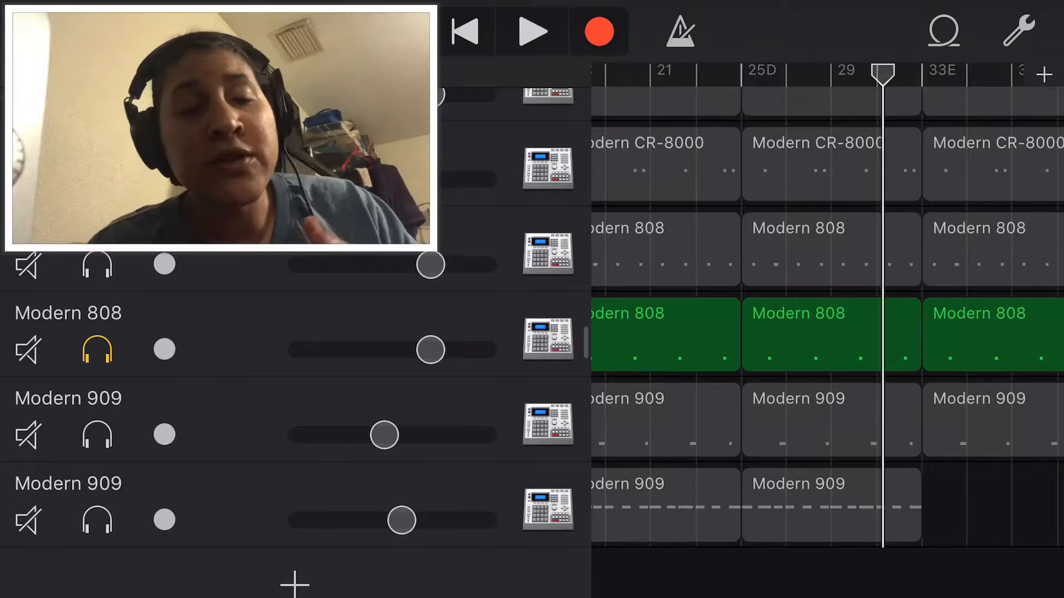
click(96, 434)
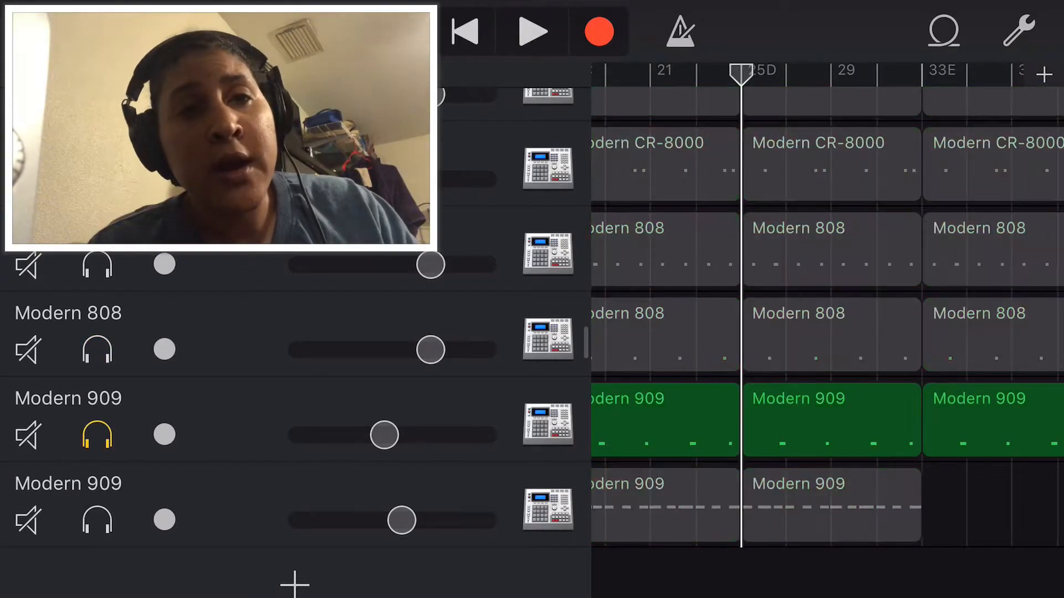
click(533, 31)
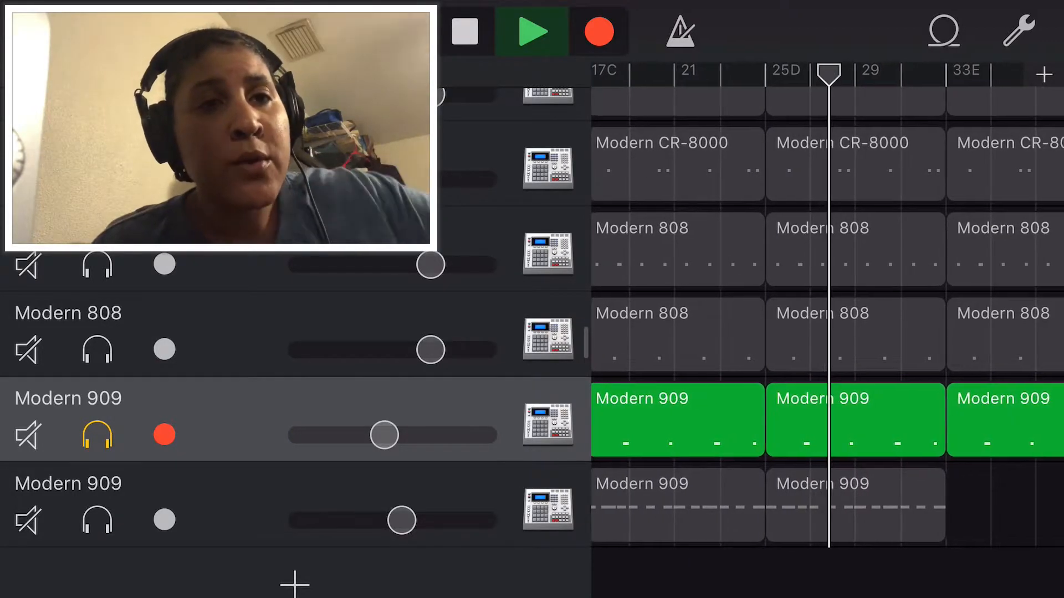
scroll(right, 3)
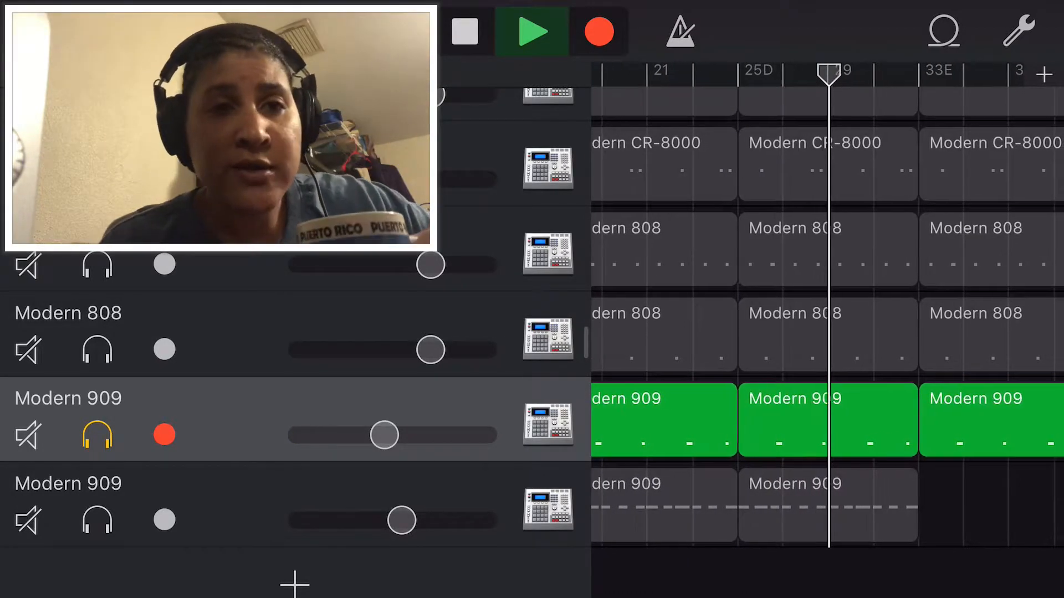
scroll(right, 3)
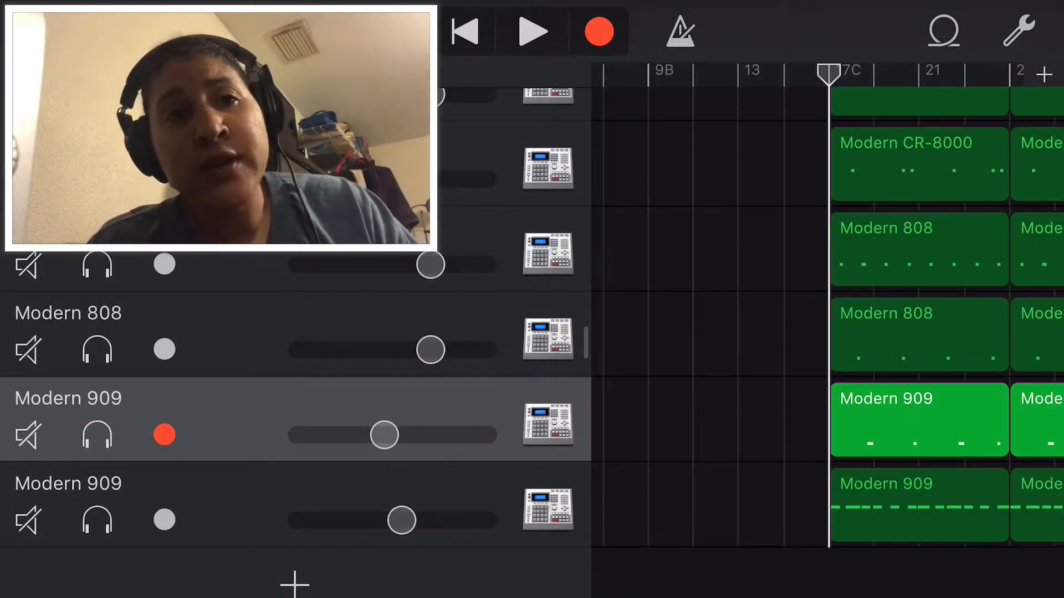
click(533, 31)
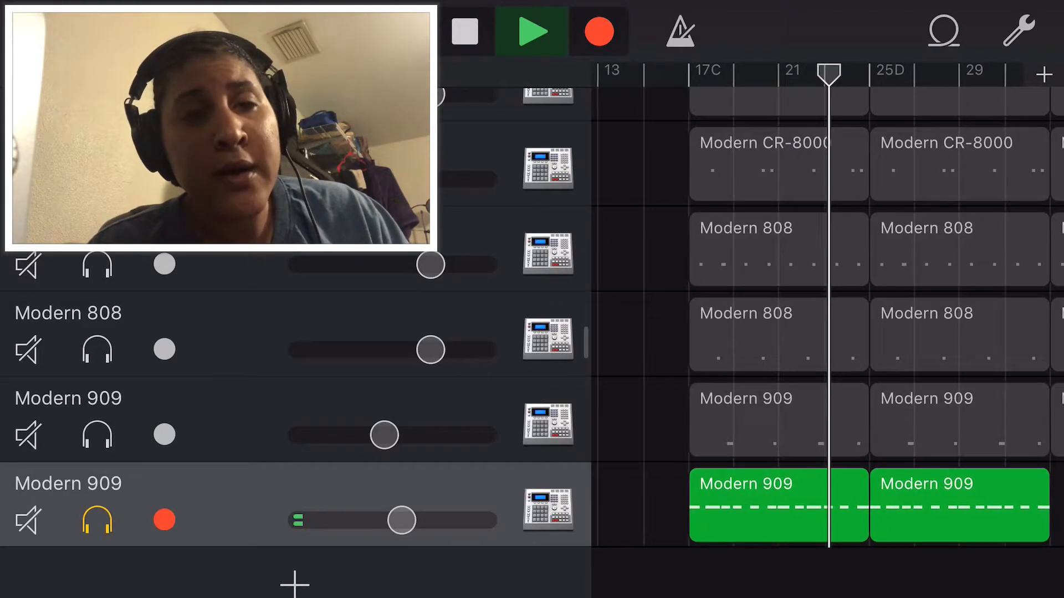
scroll(right, 3)
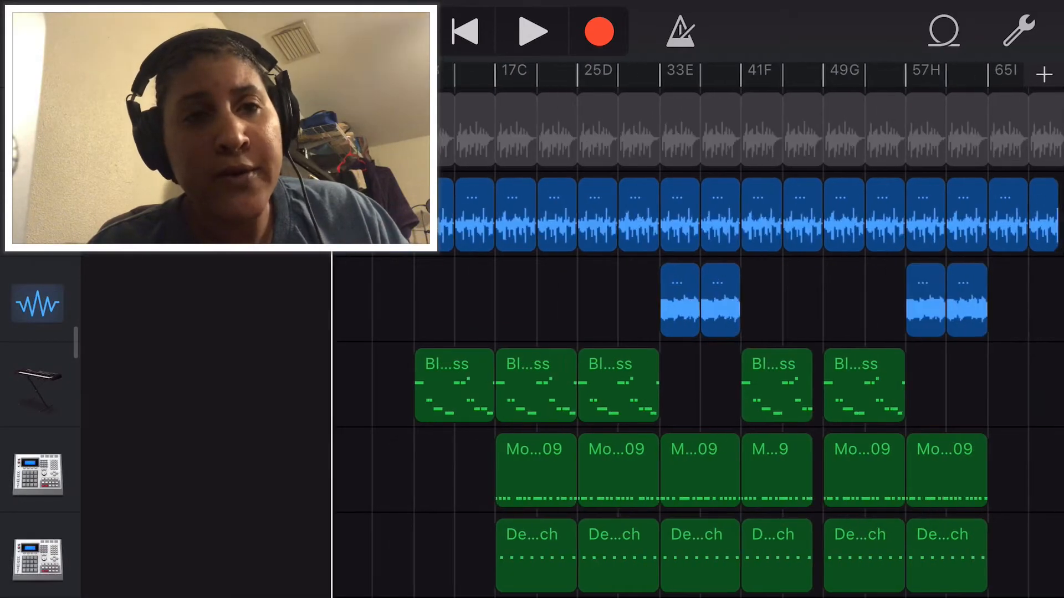
click(534, 31)
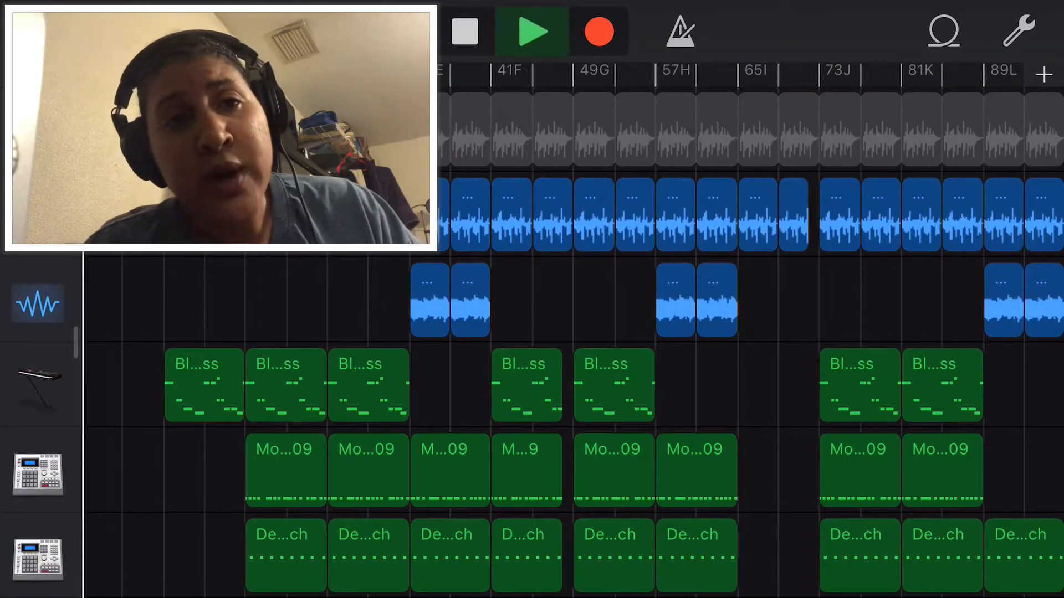